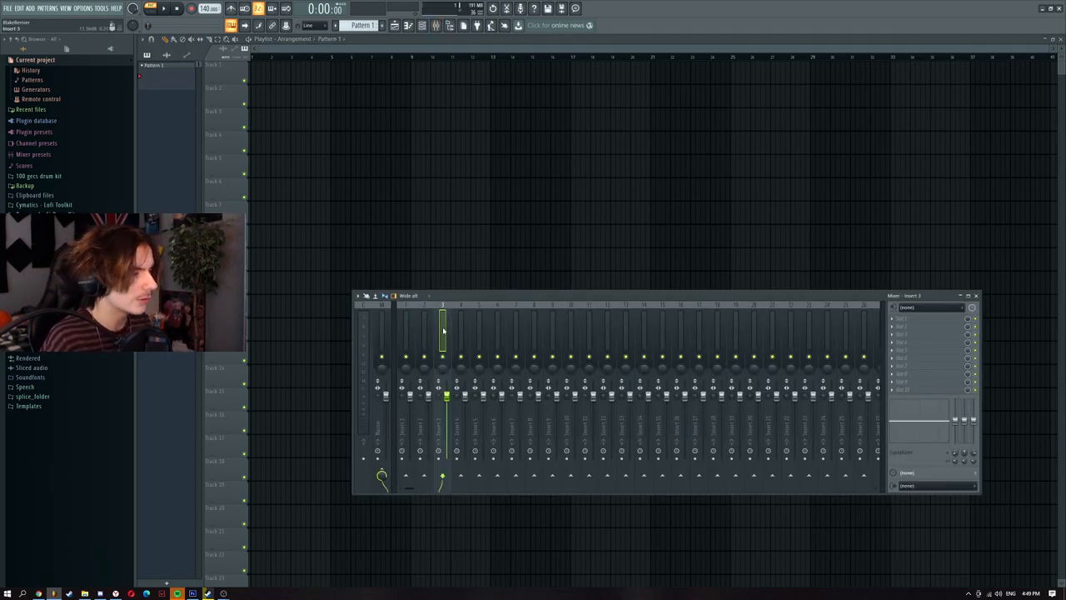
Begin opening a mixer track state for insert 3 and enter The Ericdoa Preset folder.
{"action": "right_click", "coordinate": [443, 333]}
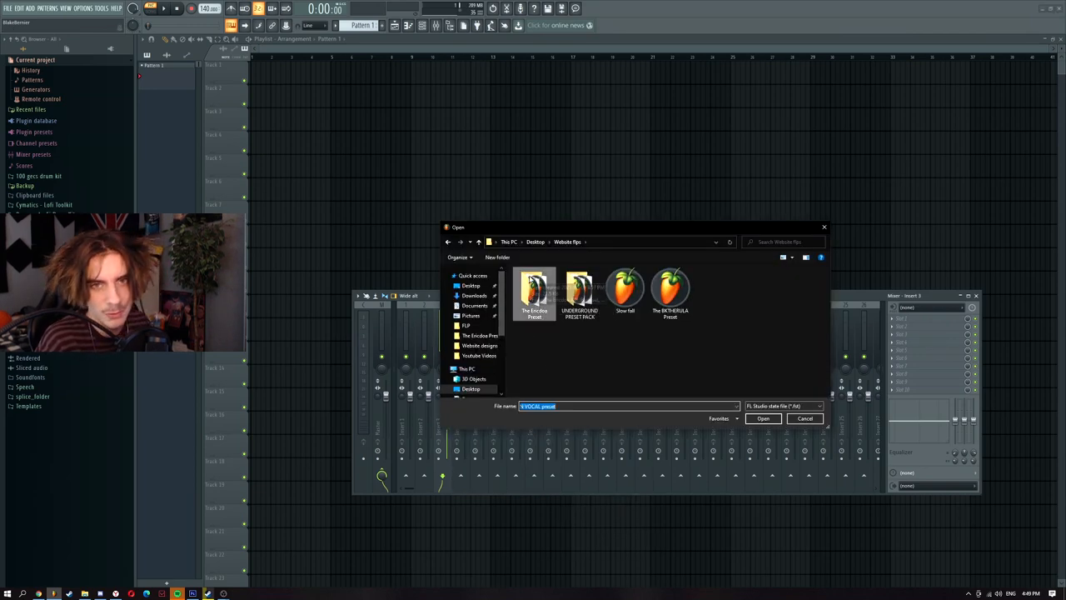
{"action": "double_click", "coordinate": [533, 287]}
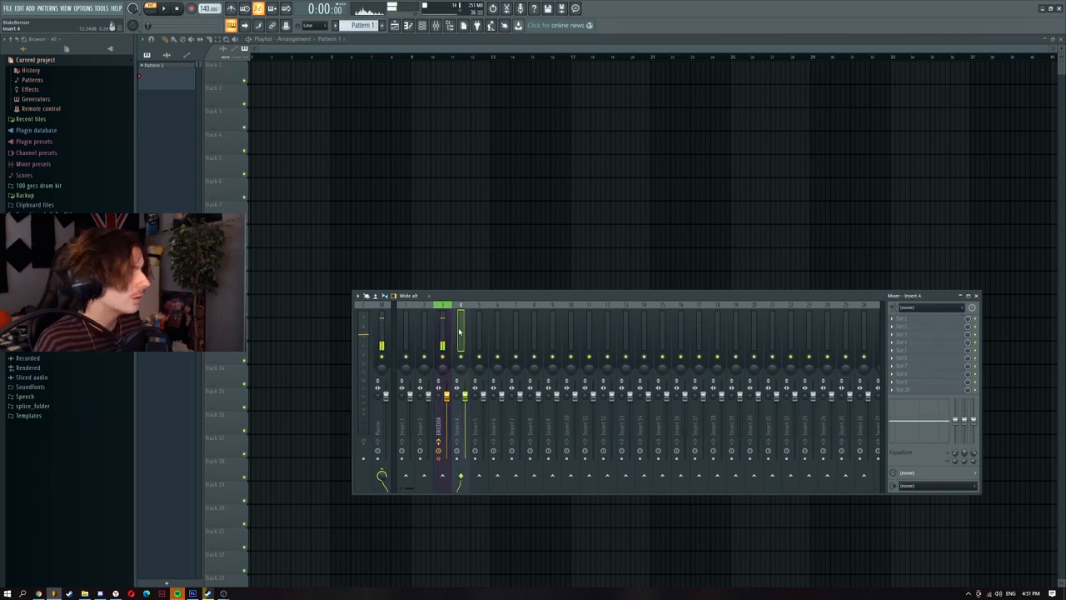
Load the Ericdoa adlib preset state onto mixer insert 4.
{"action": "right_click", "coordinate": [460, 333]}
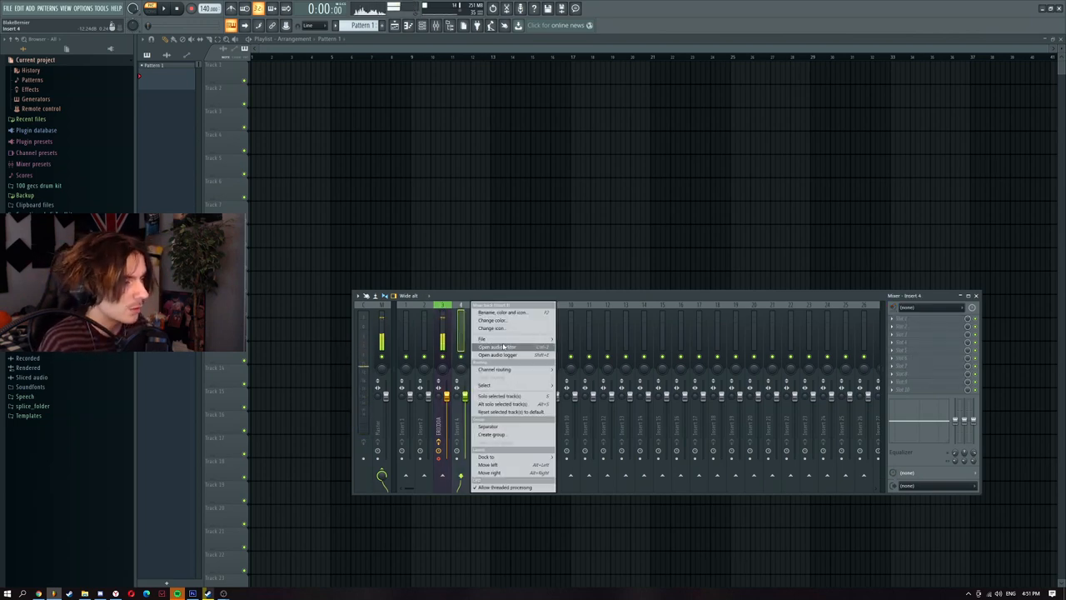
{"action": "left_click", "coordinate": [497, 346]}
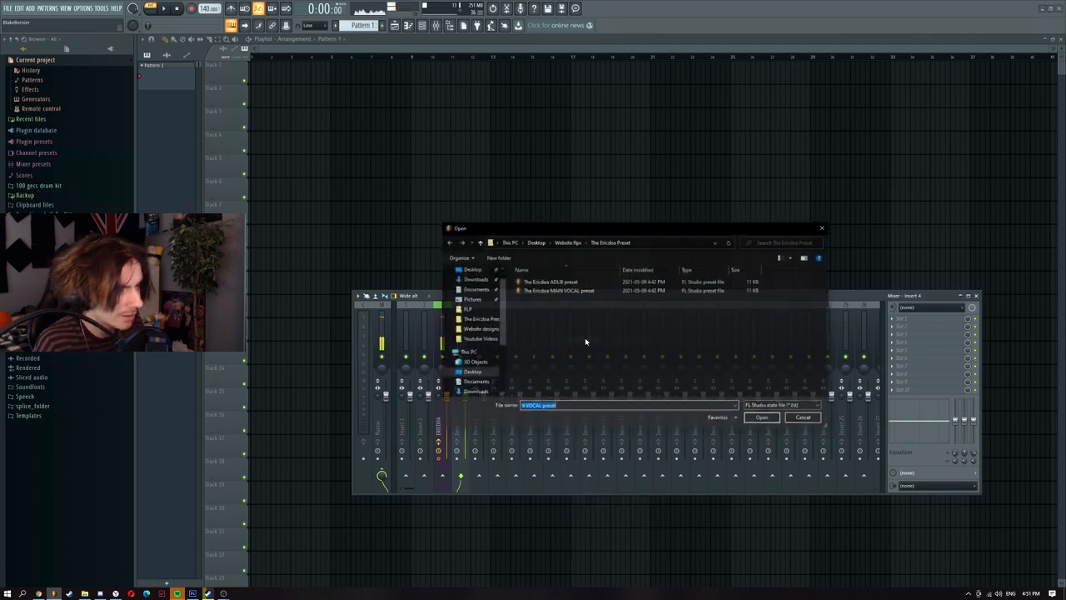
{"action": "left_click", "coordinate": [761, 416]}
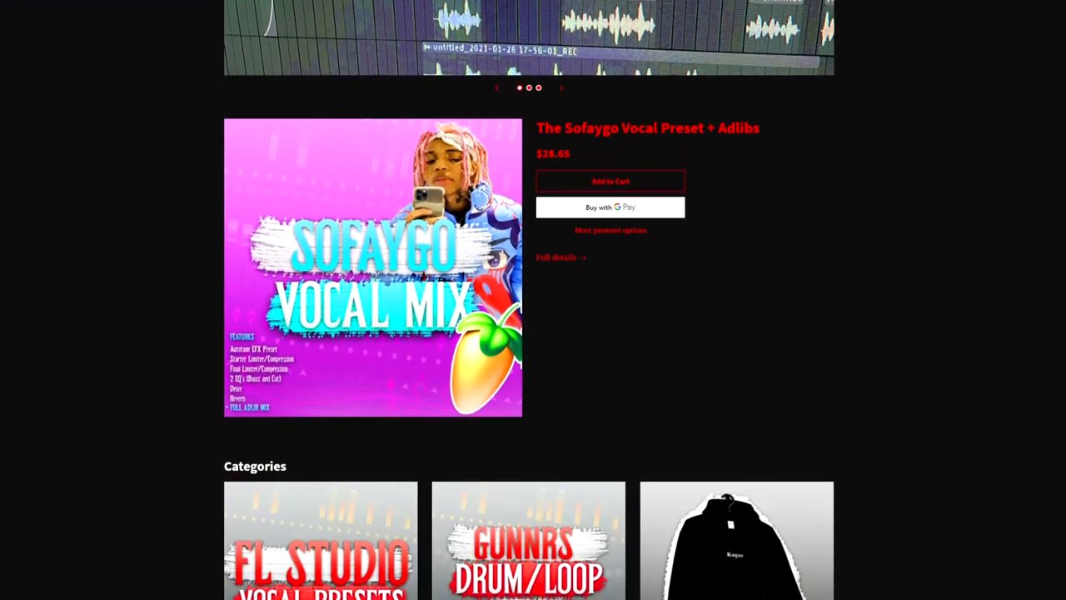
Navigate the FL Studio Vocal Presets category to the Ericdoa Vocal Preset + Adlibs product page.
{"action": "scroll", "scroll_direction": "down", "scroll_amount": 3}
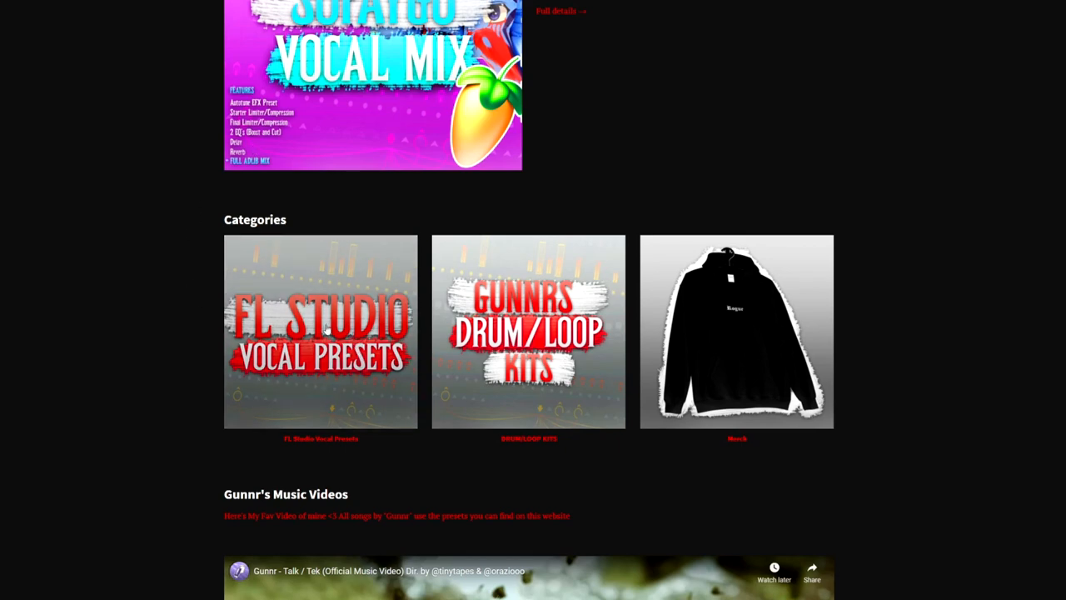
{"action": "left_click", "coordinate": [321, 332]}
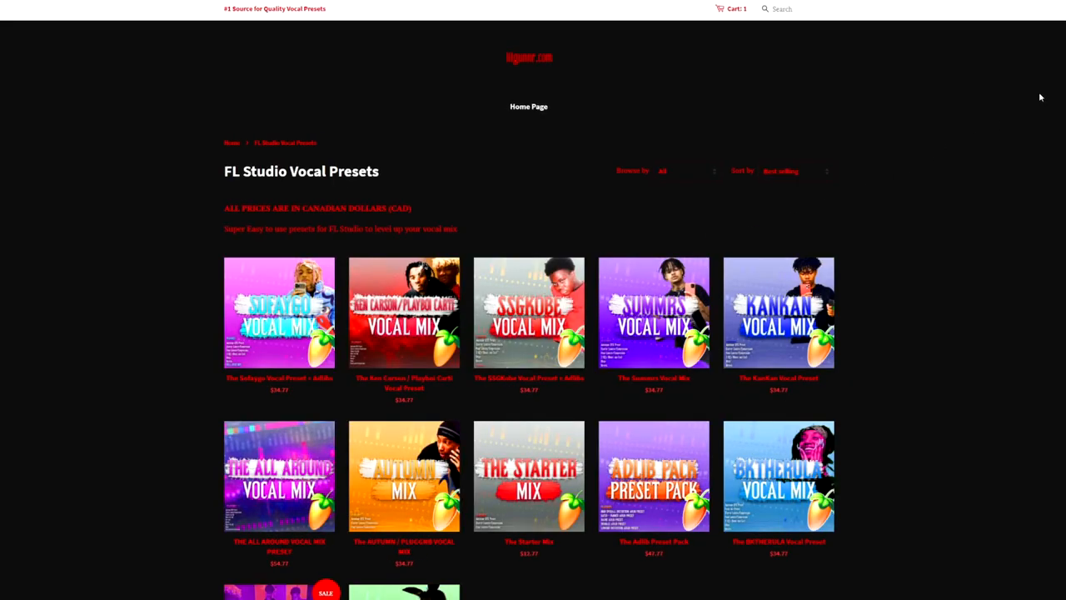
{"action": "scroll", "scroll_direction": "down", "scroll_amount": 3}
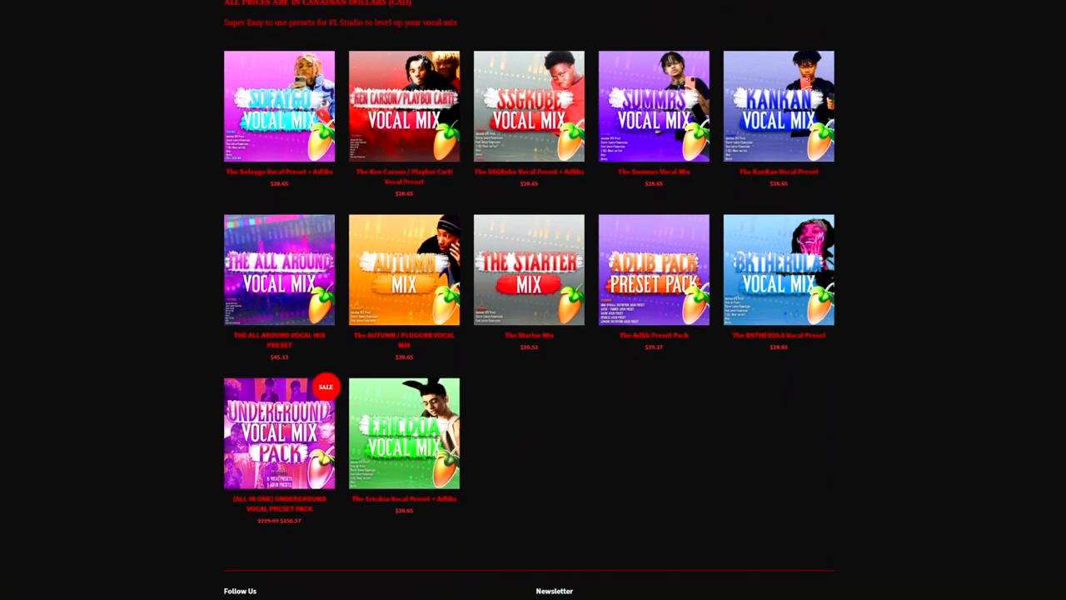
{"action": "scroll", "scroll_direction": "down", "scroll_amount": 3}
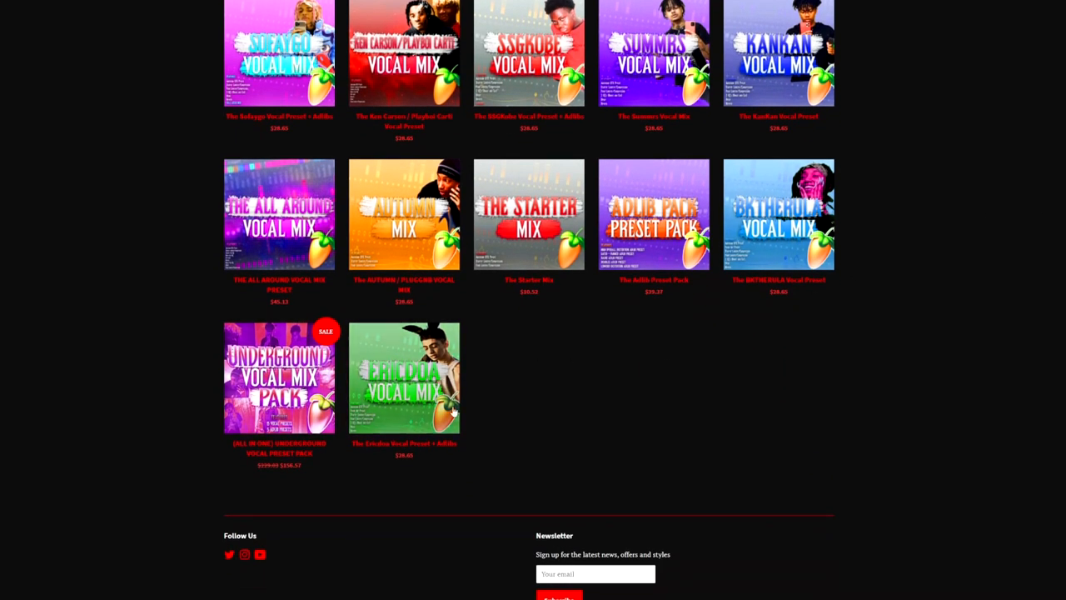
{"action": "left_click", "coordinate": [404, 377]}
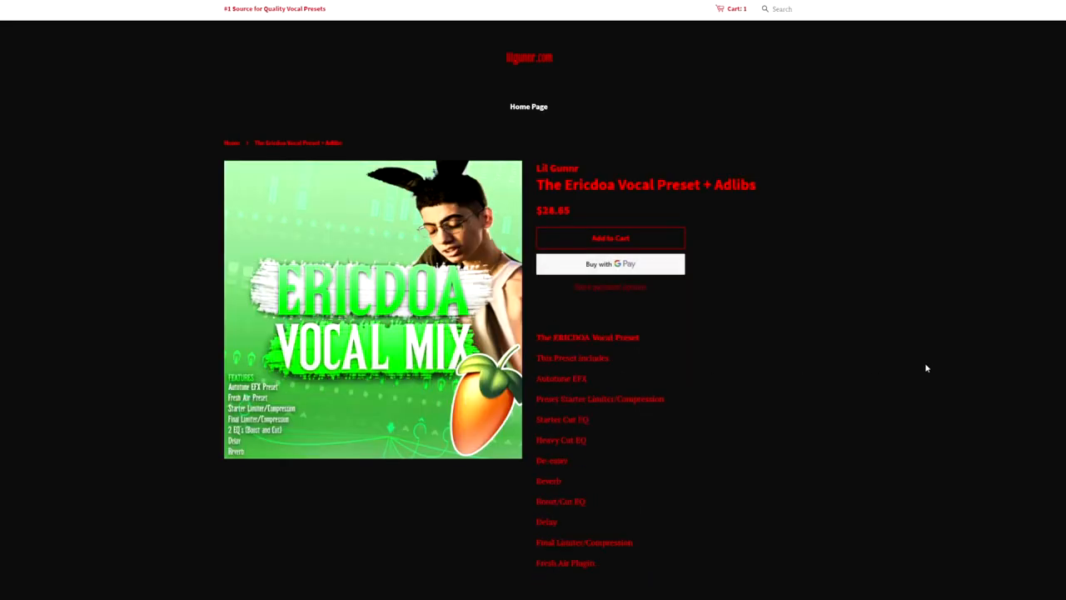